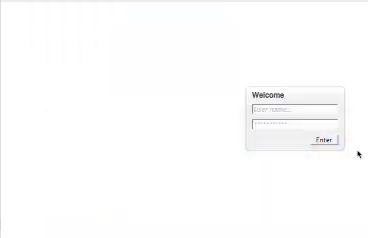
- Sign in from the Welcome dialog with username 'marcus'
{"action": "type", "text": "marcus"}
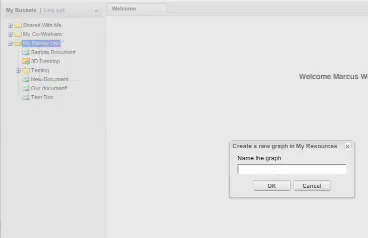
- Name the new graph 'Our graph with properties' in My Resources
{"action": "type", "text": "Our graph with p"}
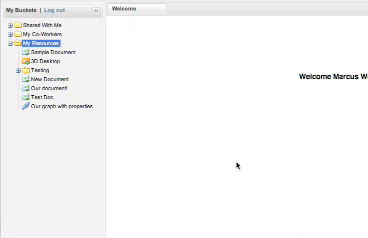
{"action": "right_click", "coordinate": [48, 102]}
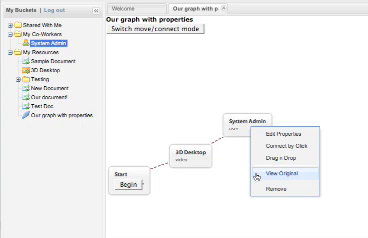
{"action": "mouse_move", "coordinate": [290, 192]}
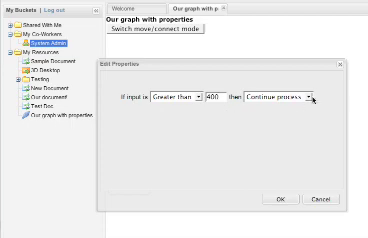
- List the 'then' action choices for the greater-than-4000 rule, such as stop processing
{"action": "left_click", "coordinate": [306, 100]}
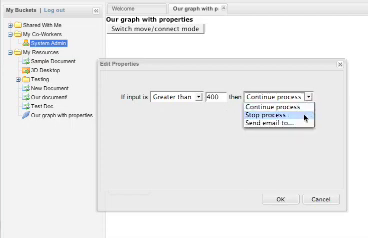